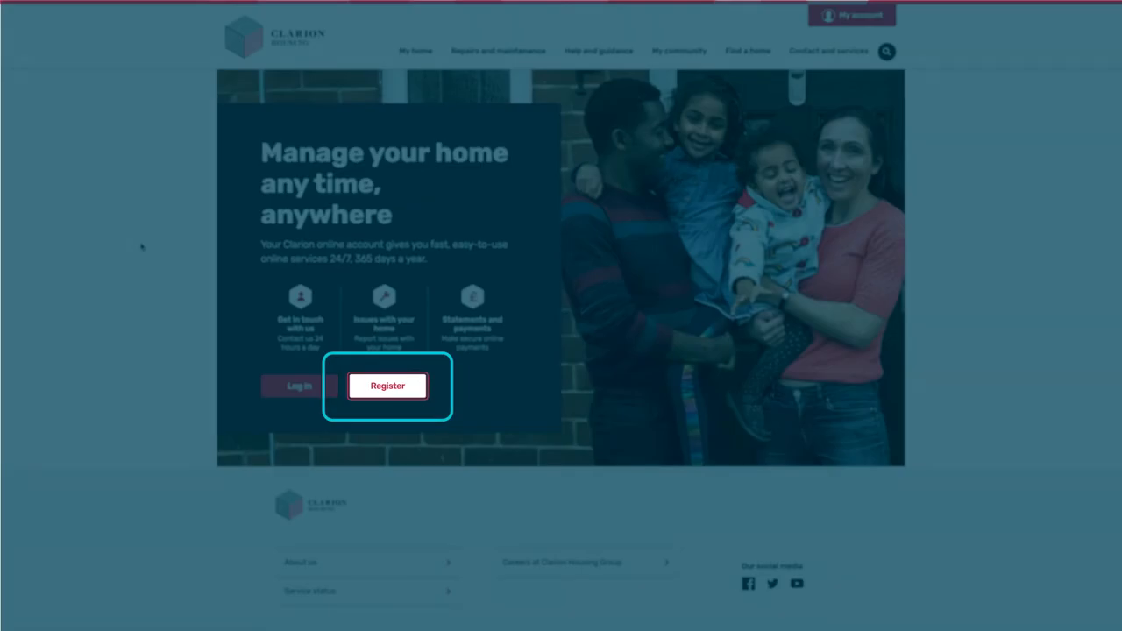
# Start registration with first name 'test', last name 'test' and customer ID 'C100'.
pyautogui.click(387, 386)
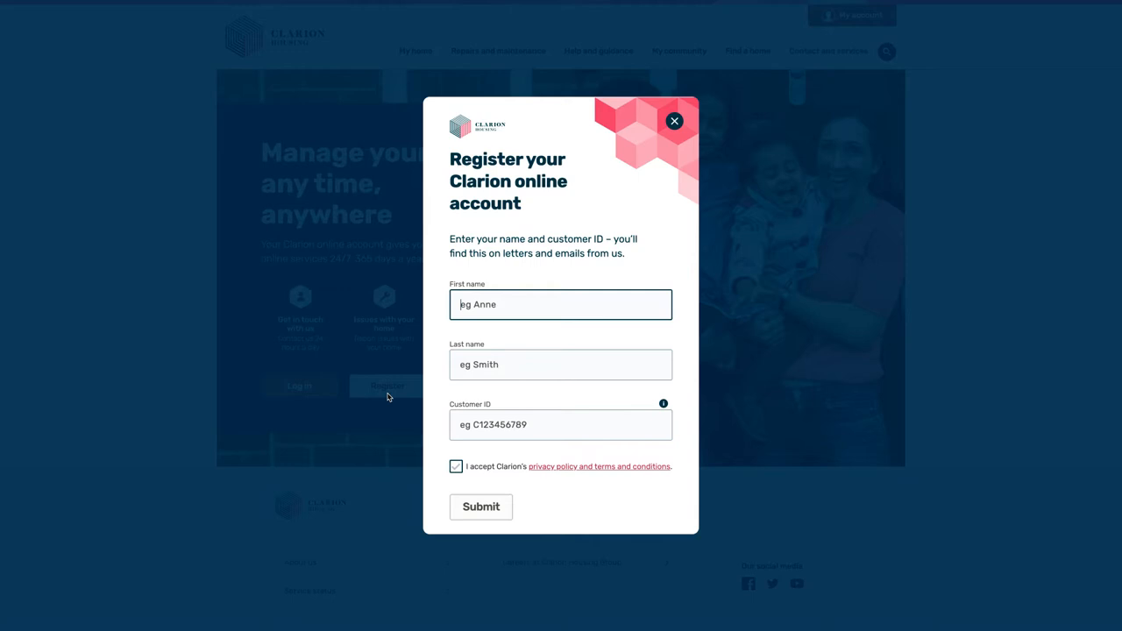
pyautogui.write('test')
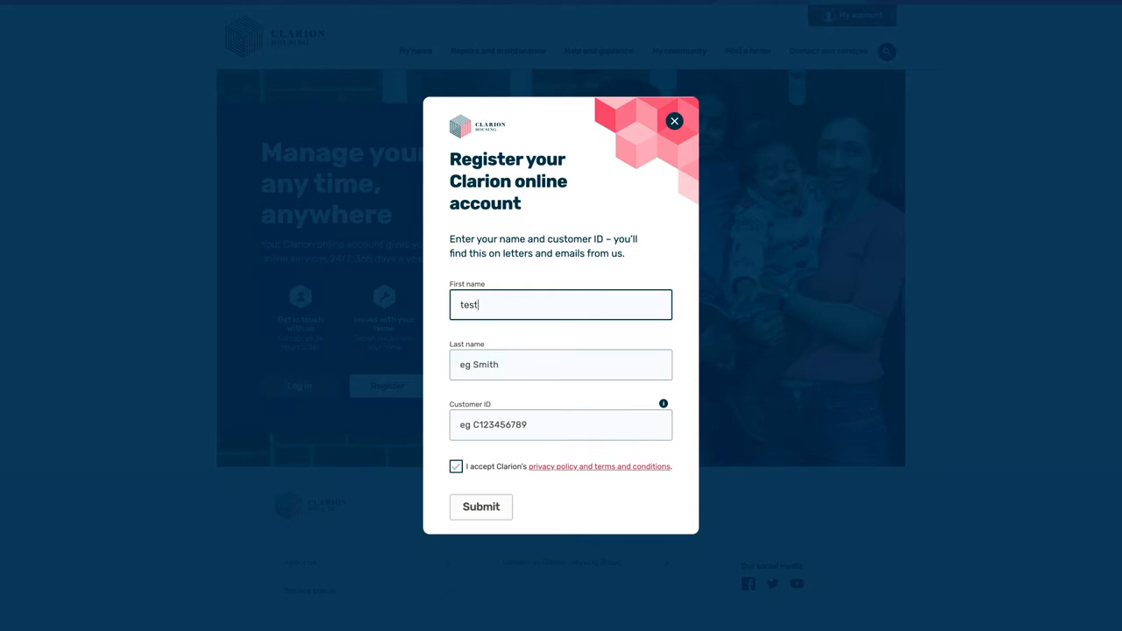
pyautogui.write('test')
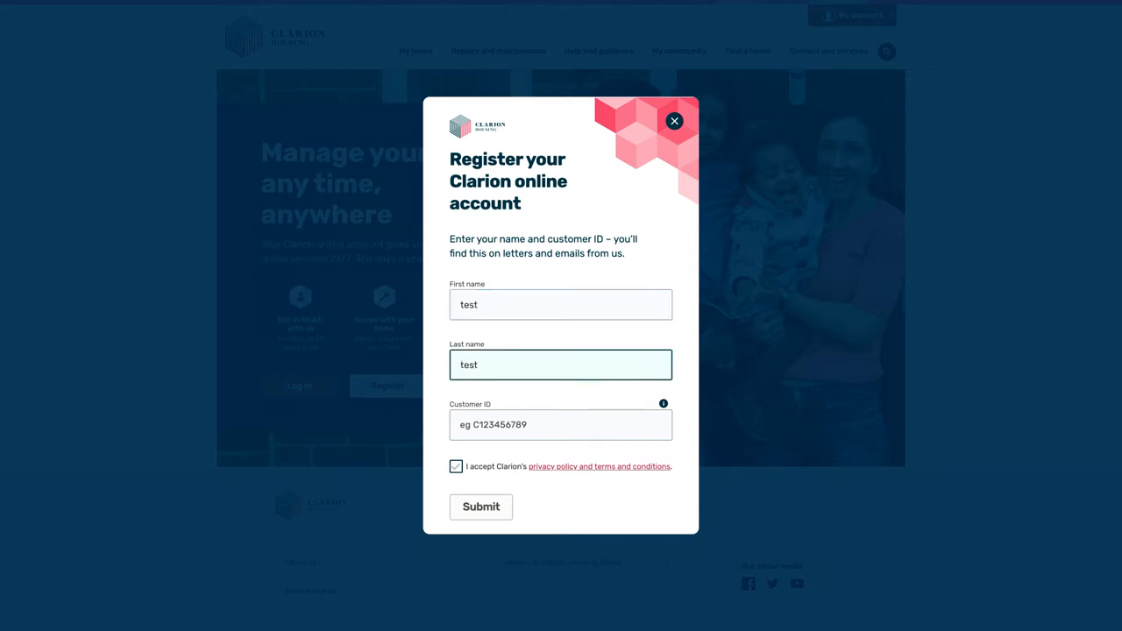
pyautogui.write('C100011370')
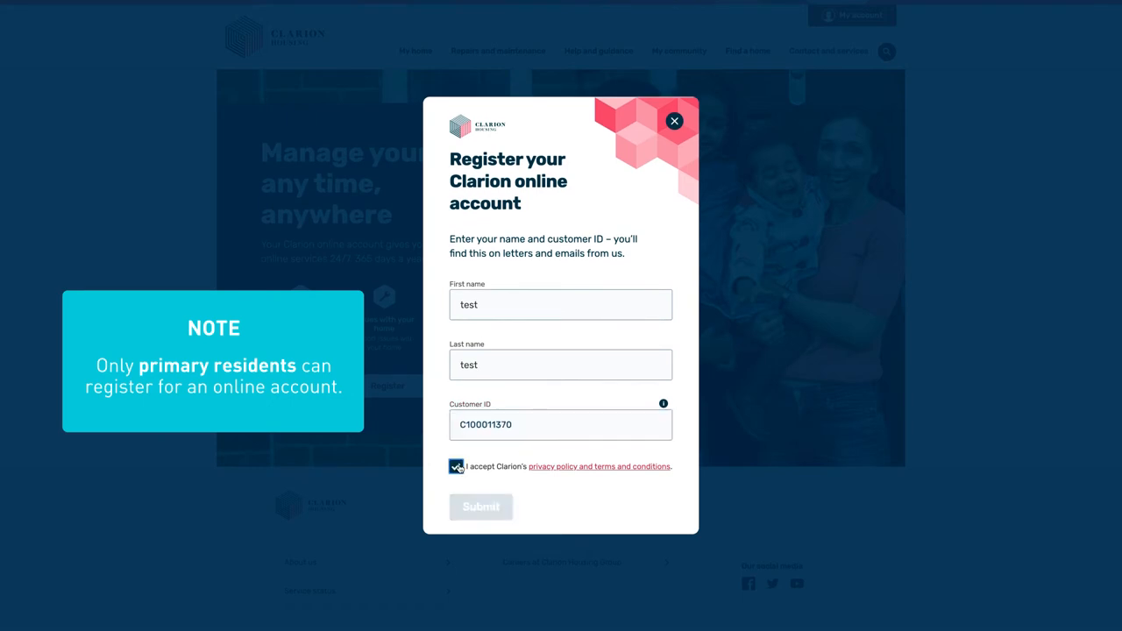
pyautogui.click(481, 507)
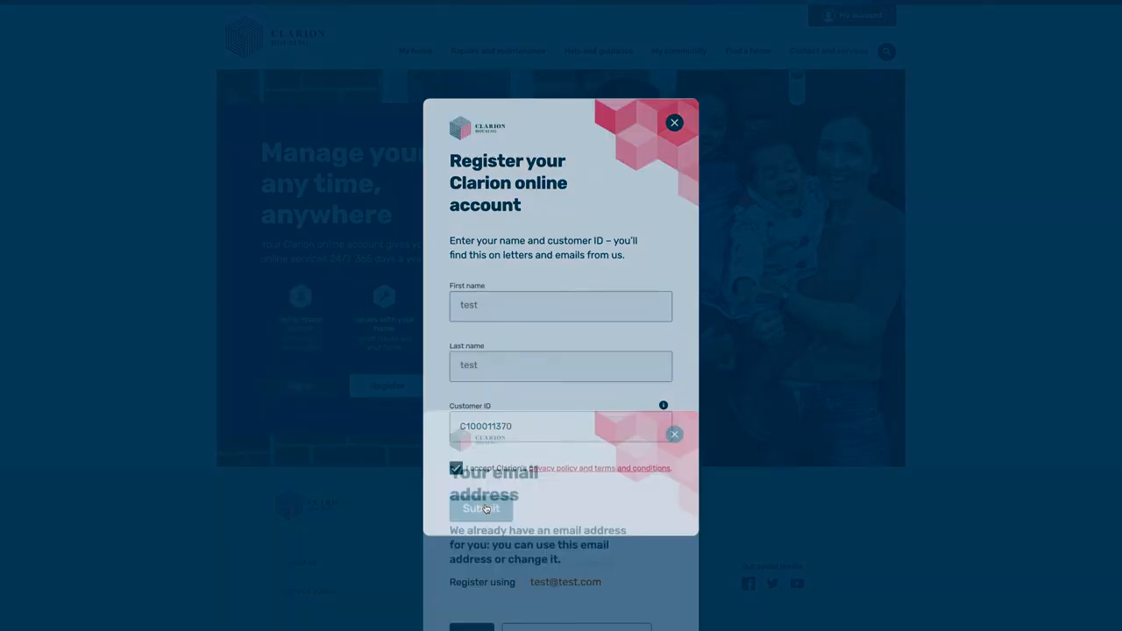
pyautogui.click(479, 508)
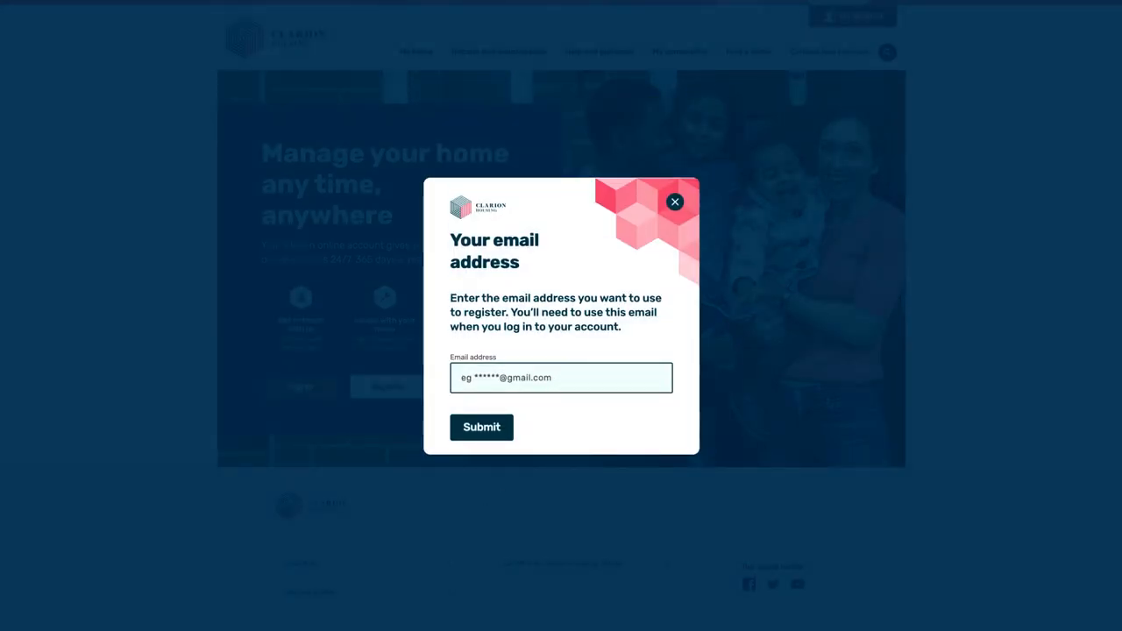
pyautogui.write('test@test.com')
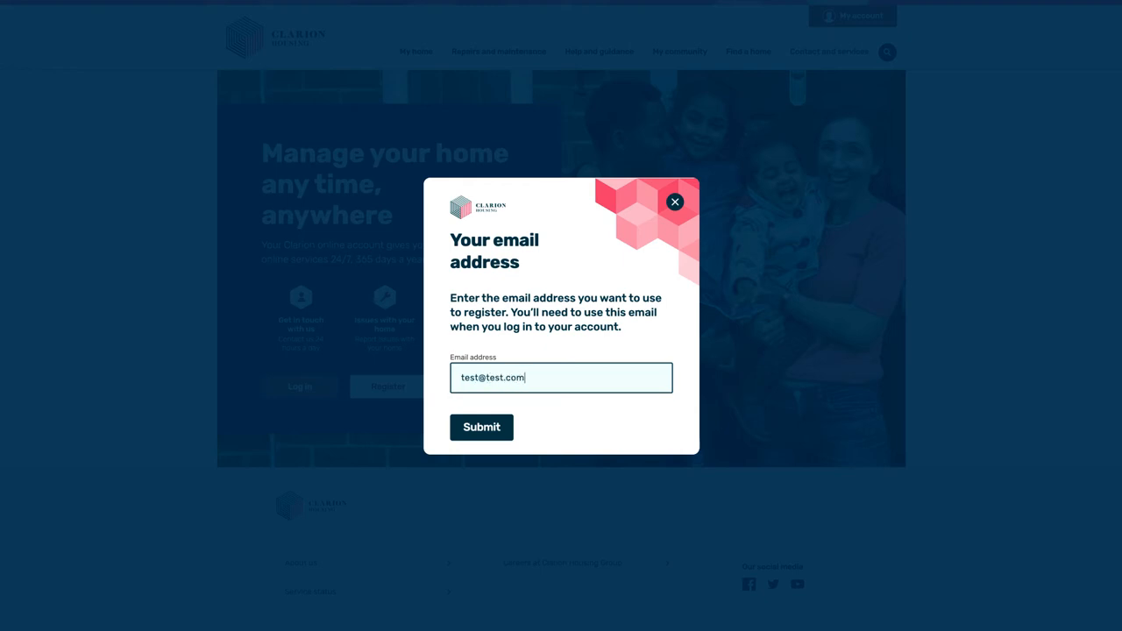
pyautogui.click(481, 427)
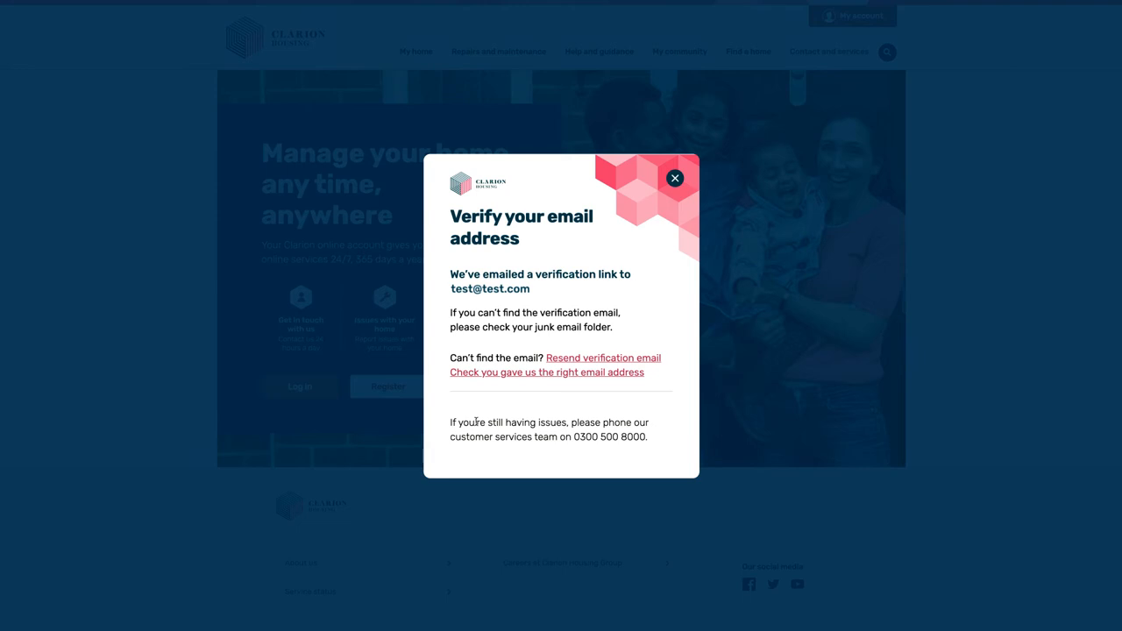
# Close the Verify your email address message to return to the homepage.
pyautogui.click(674, 178)
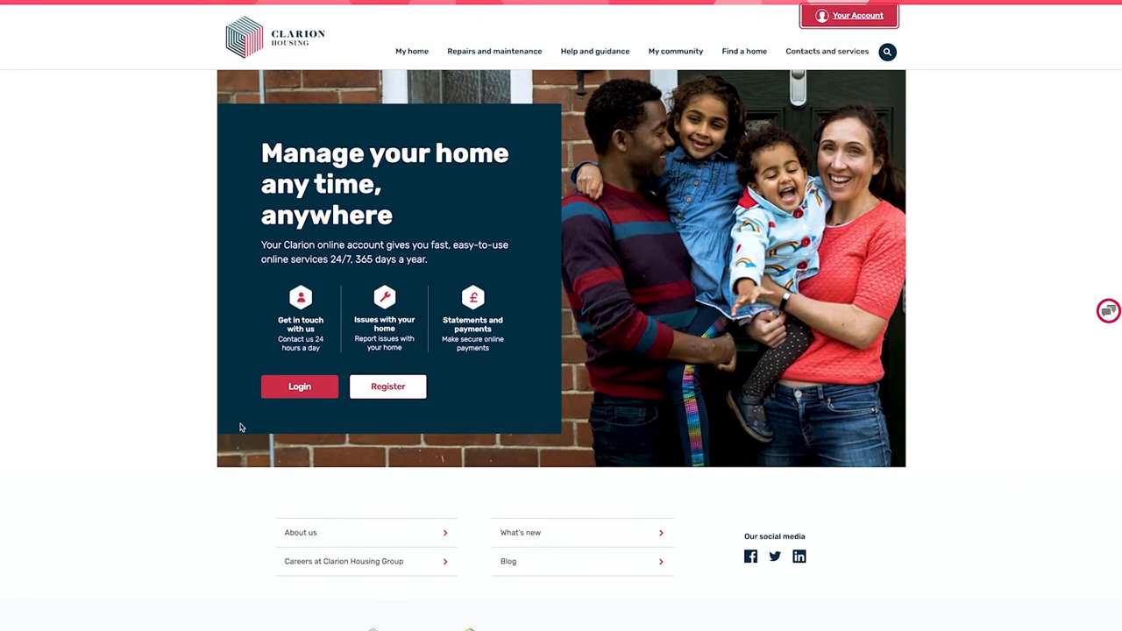
pyautogui.moveTo(299, 386)
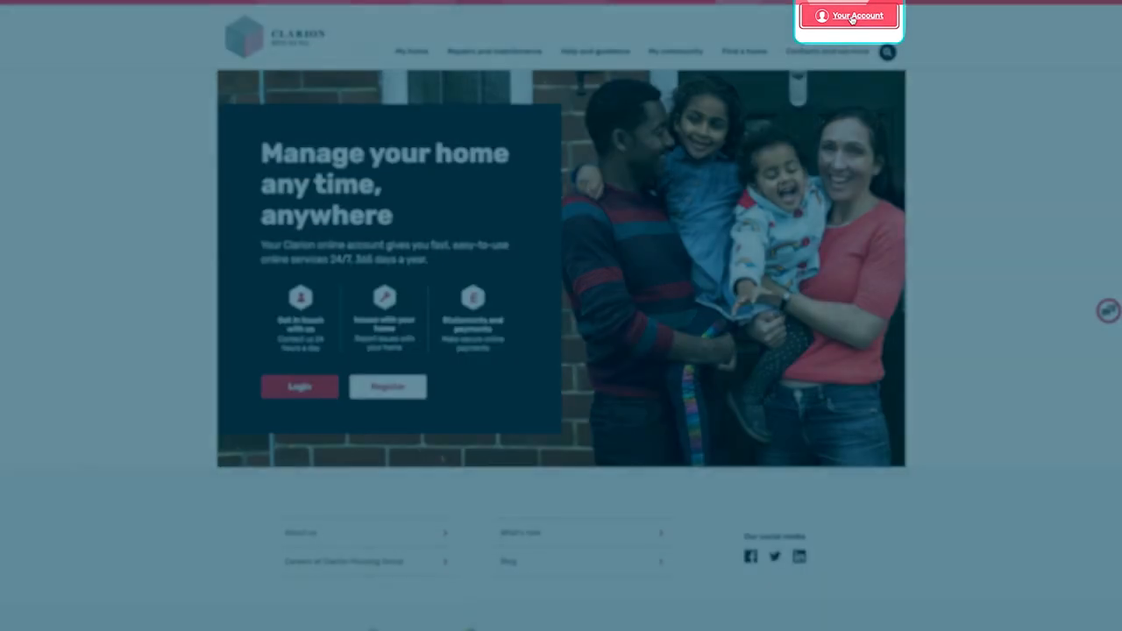
pyautogui.click(849, 16)
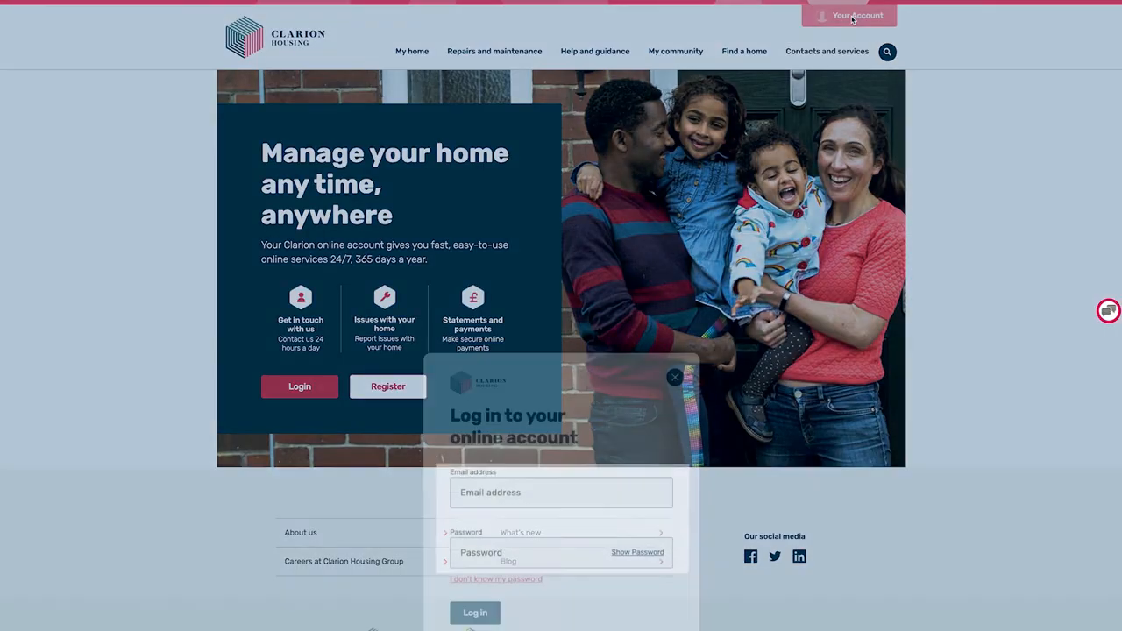
pyautogui.write('test@test.com')
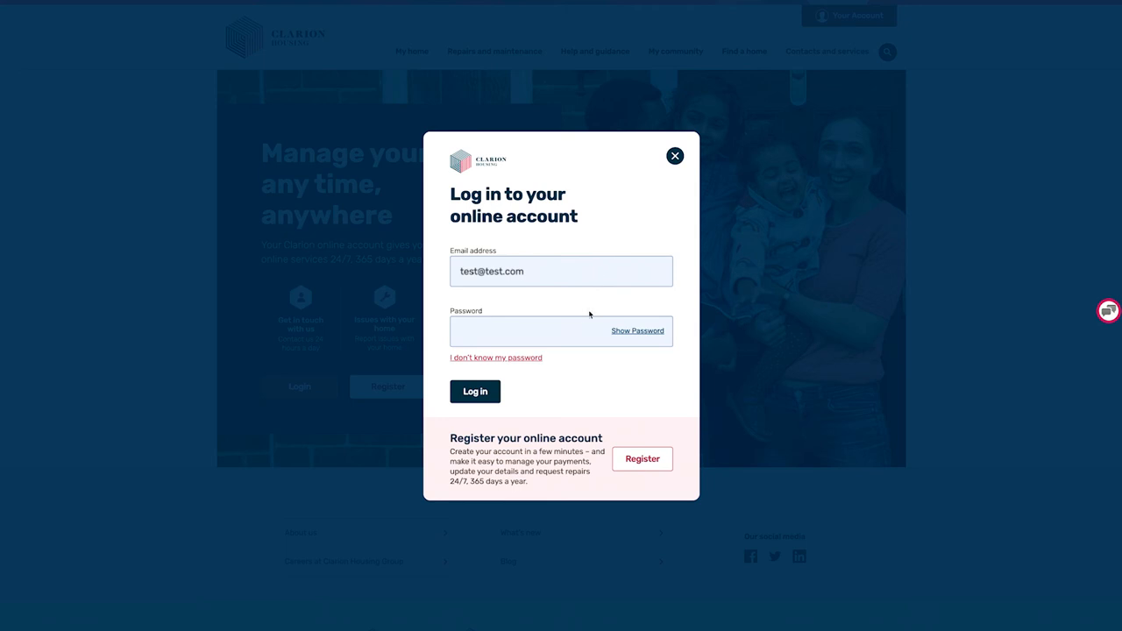
pyautogui.write('password')
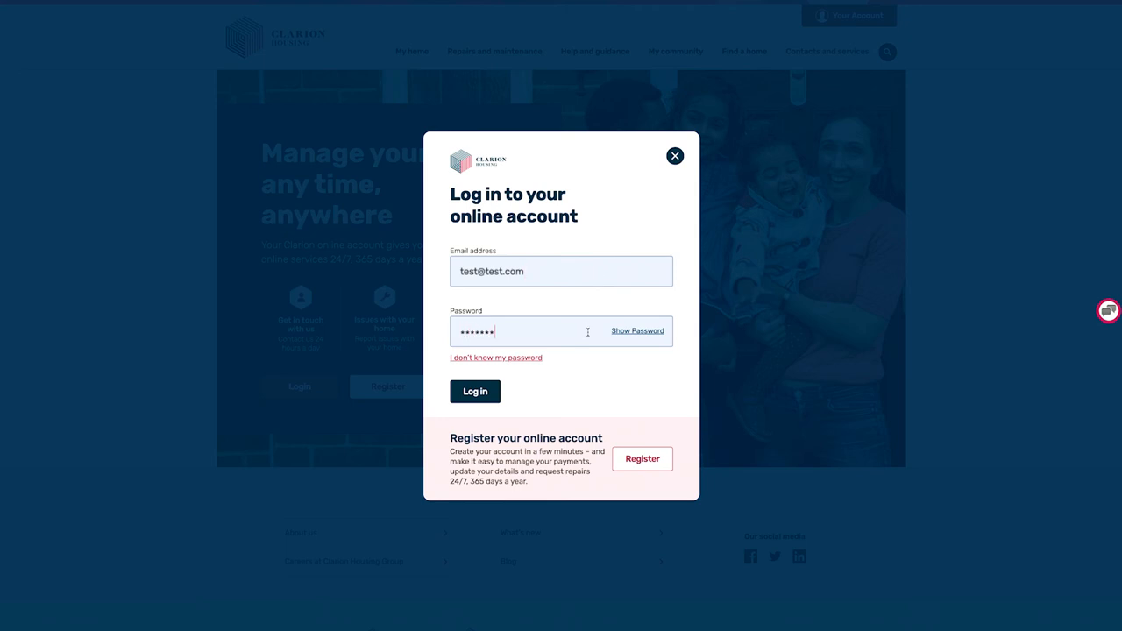